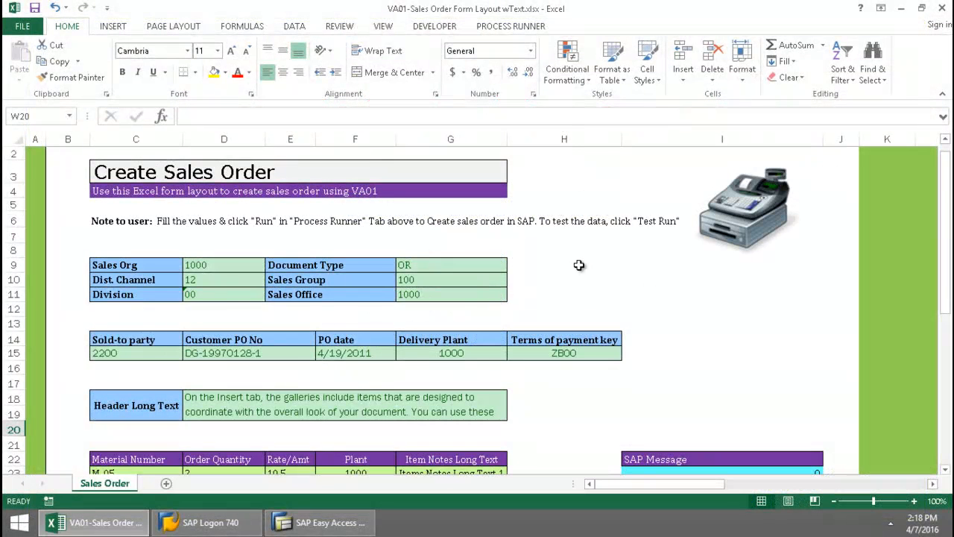
mouse_move(280, 313)
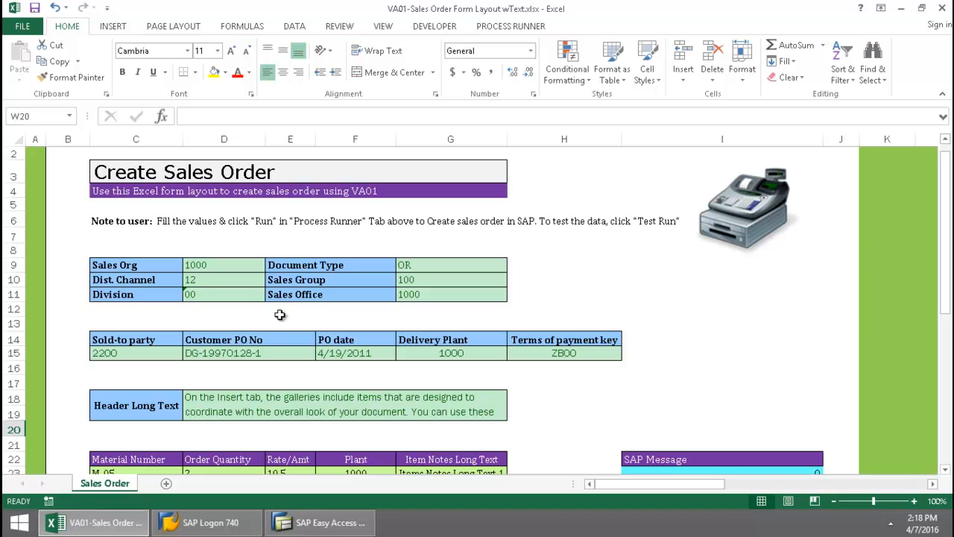
mouse_move(424, 409)
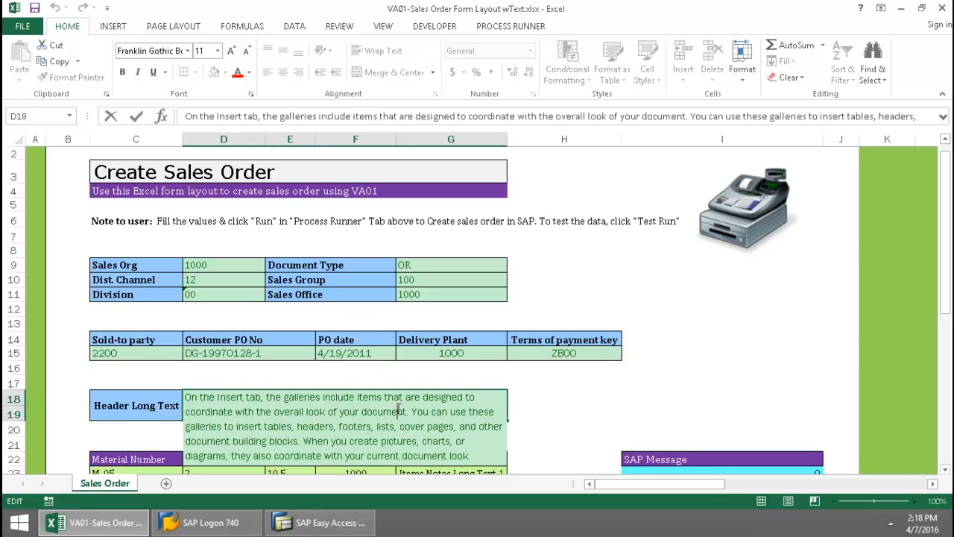
Run the VA01 Create Sales Order process from the Process Runner ribbon and confirm the SAP logon
scroll(down, 3)
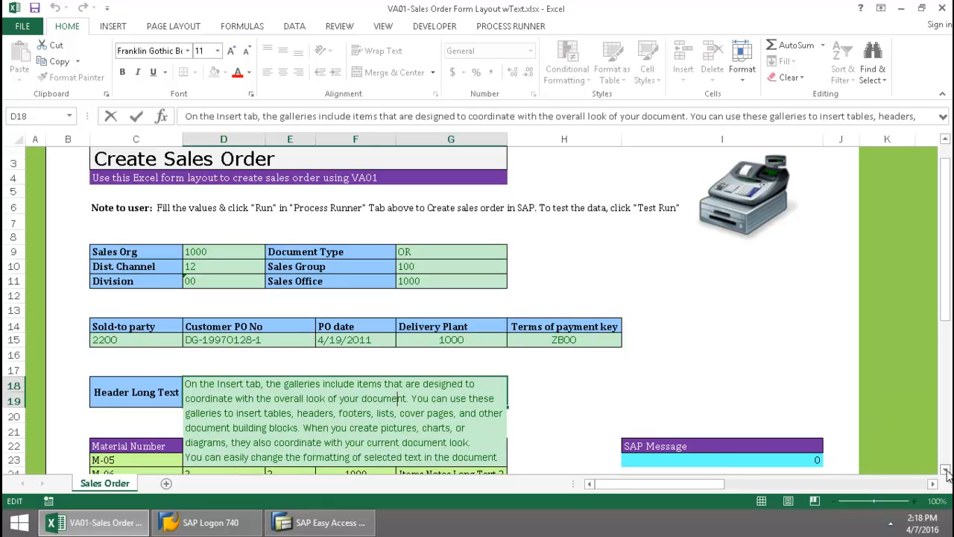
scroll(down, 3)
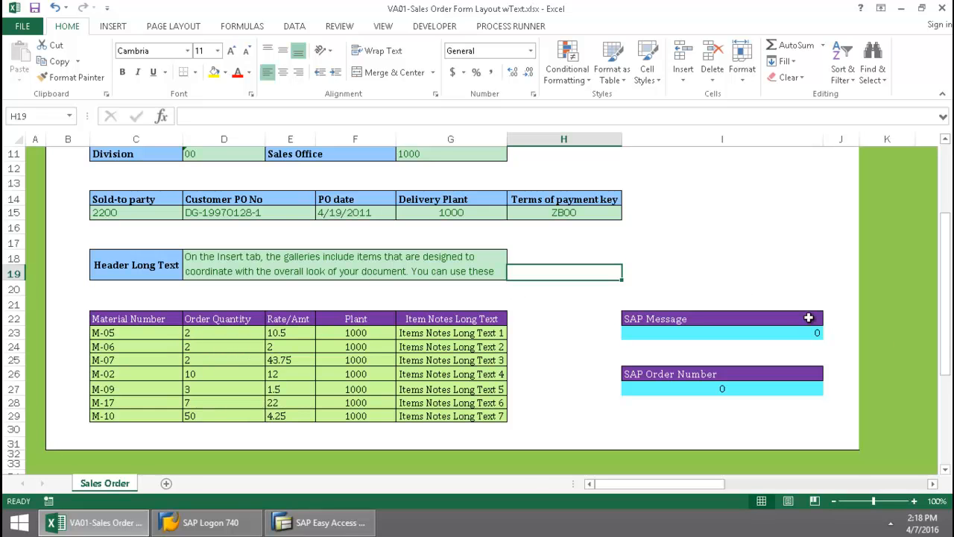
scroll(up, 3)
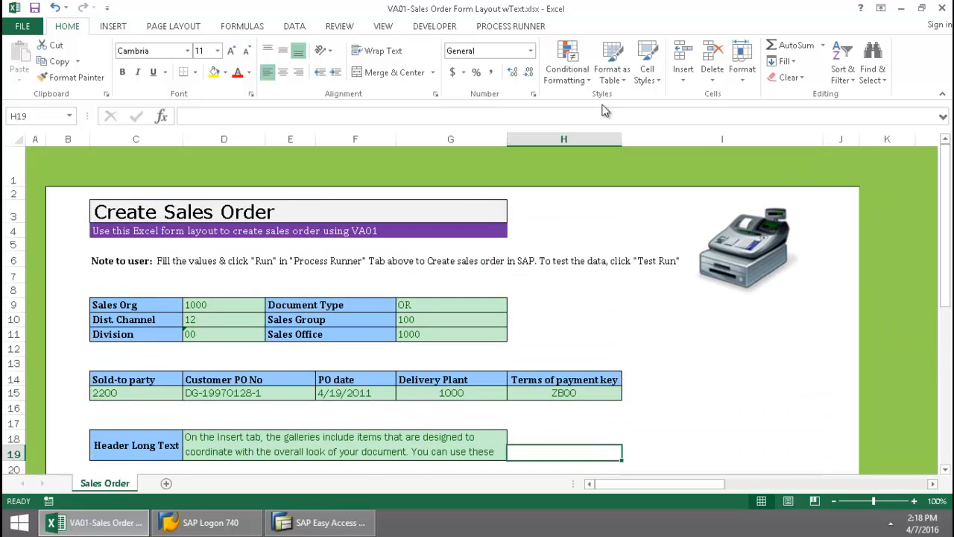
click(510, 25)
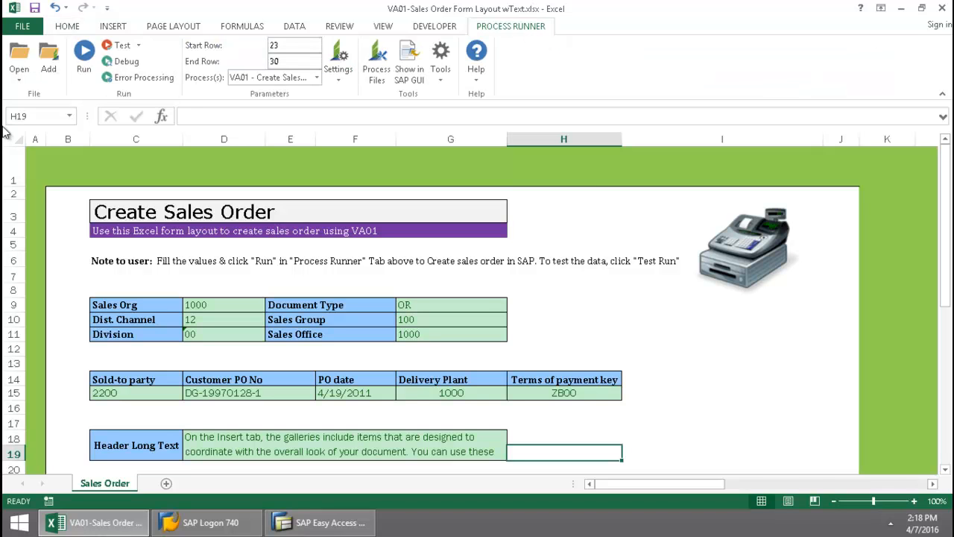
click(83, 52)
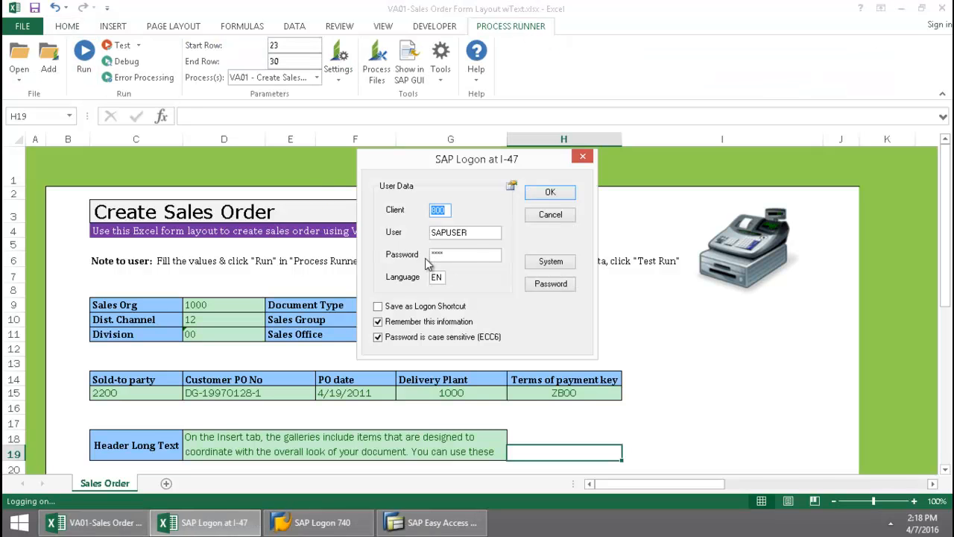
mouse_move(550, 193)
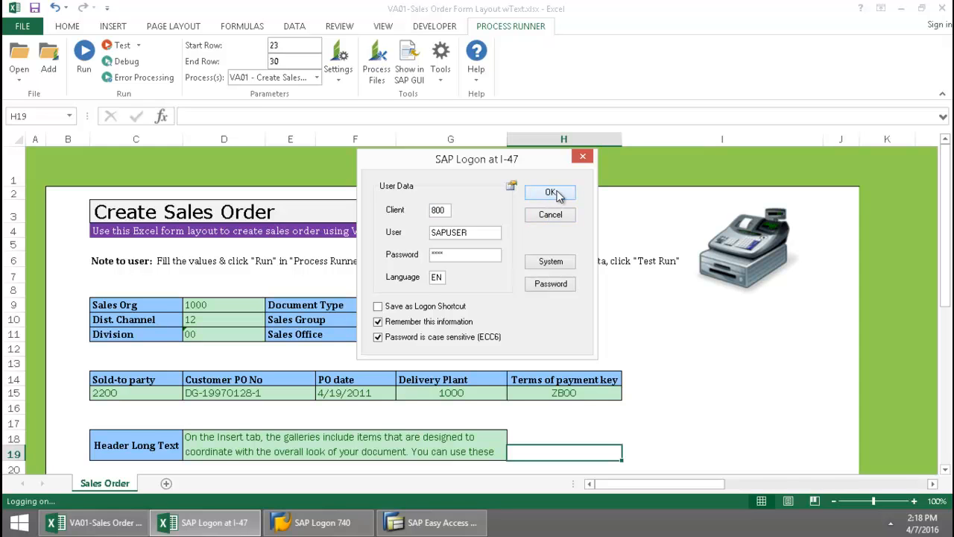
click(550, 192)
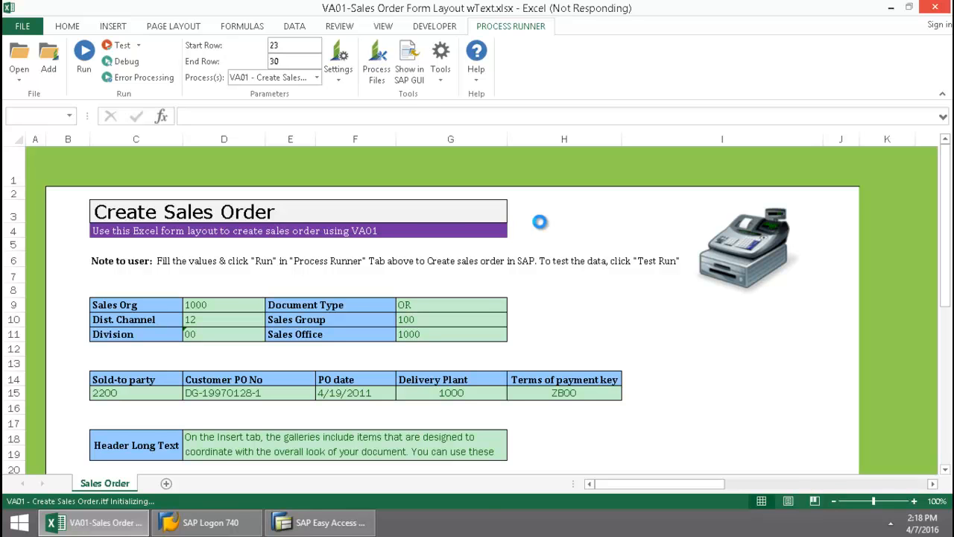
Let the run reach Progress: Finished with zero errors and close the Run Status window
click(83, 53)
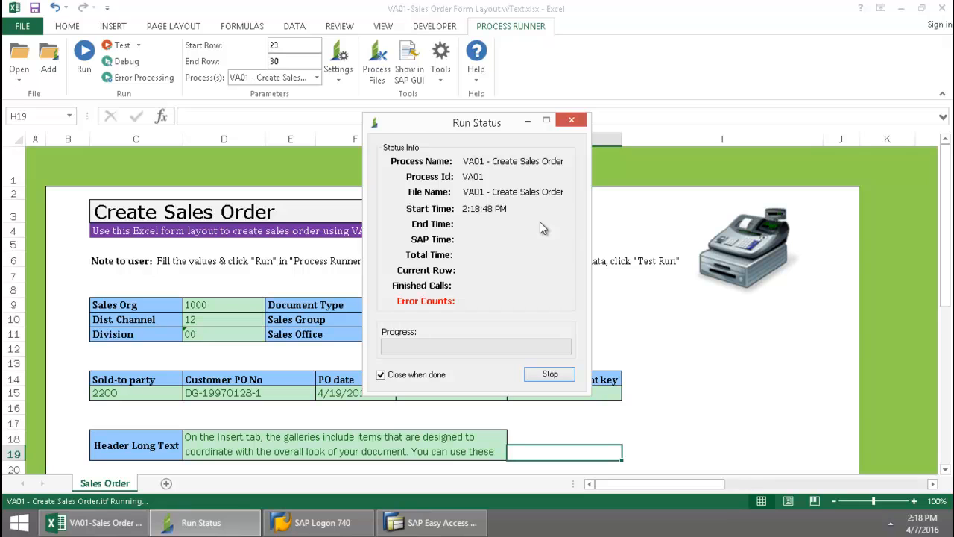
mouse_move(538, 248)
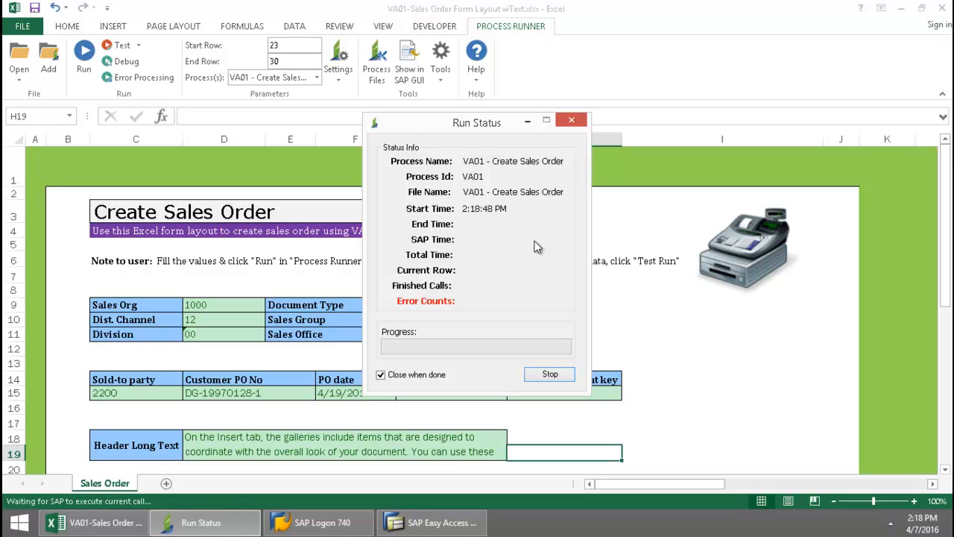
mouse_move(561, 238)
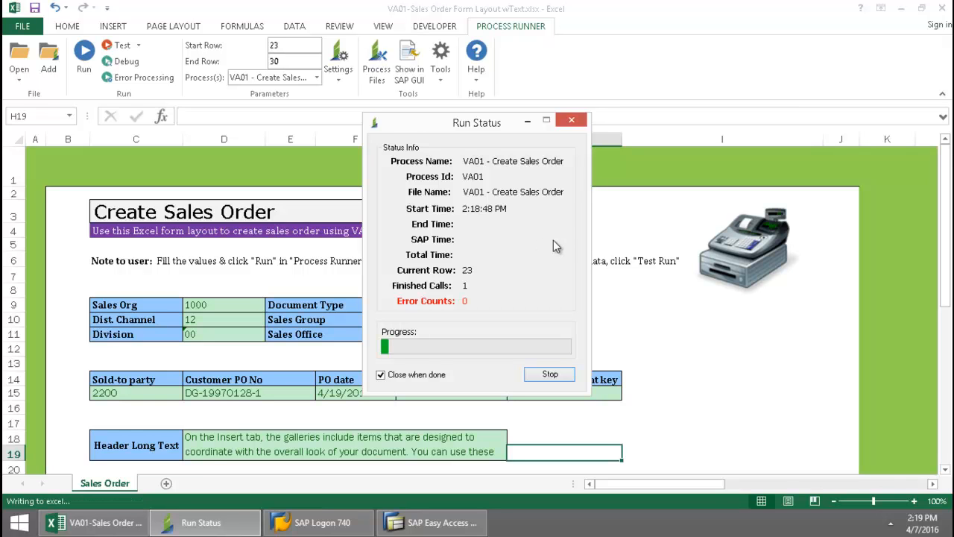
mouse_move(480, 270)
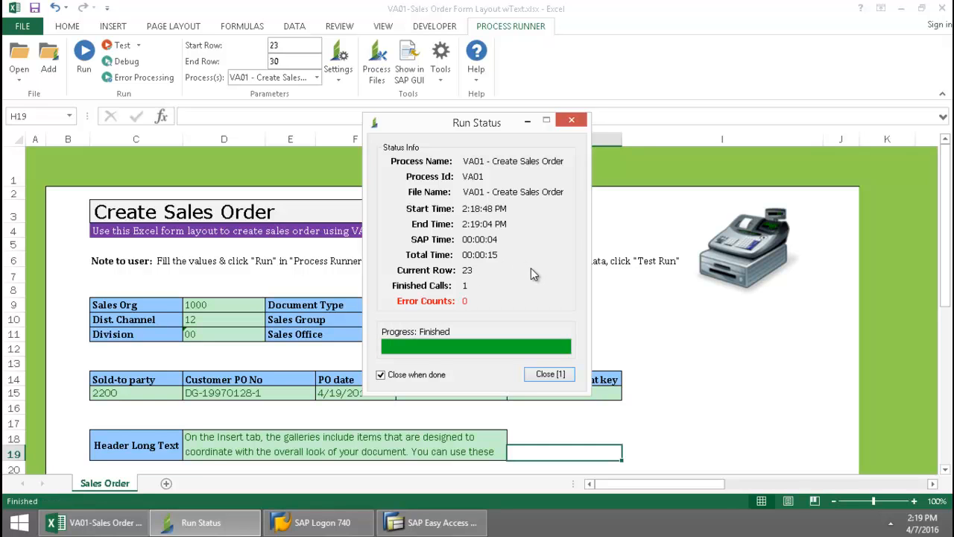
click(548, 373)
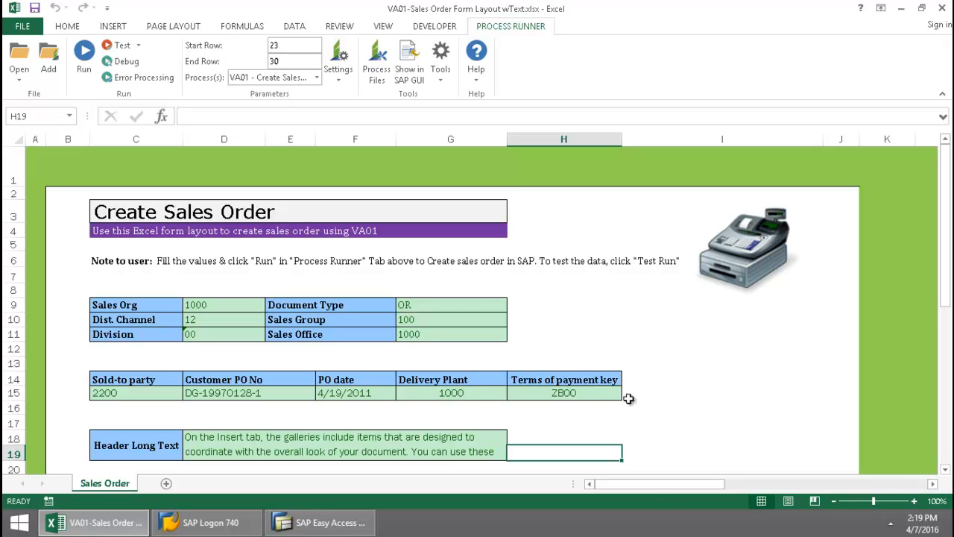
Check the SAP Message and Order Number cells show 8185, then launch order 8185 in SAP GUI
scroll(down, 3)
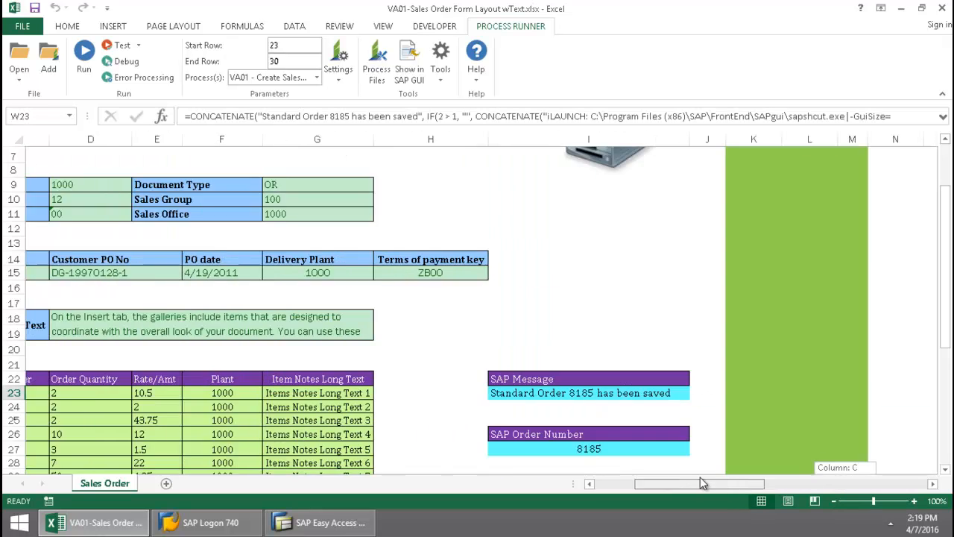
scroll(left, 3)
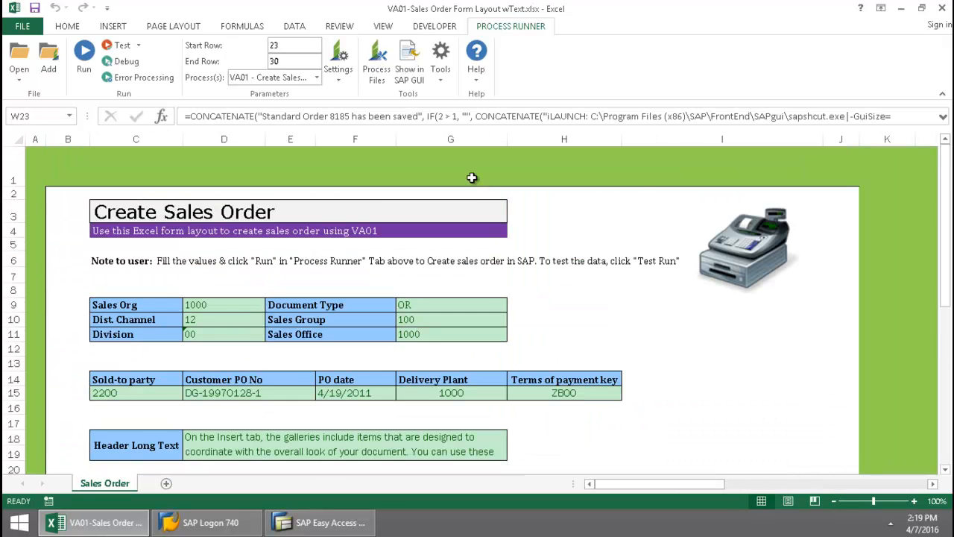
click(409, 60)
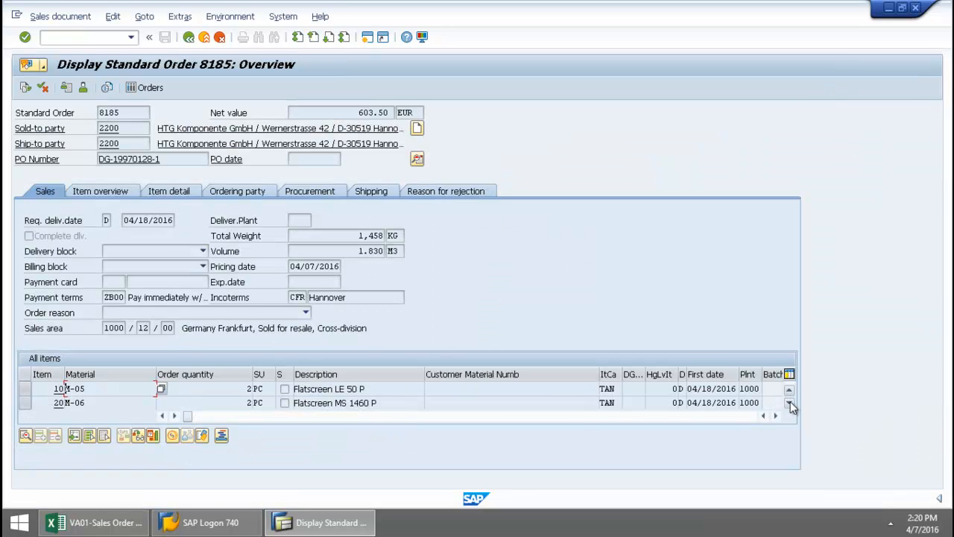
Show order 8185's header Texts with the sheet's long text and restore SAP down beside Excel
click(789, 388)
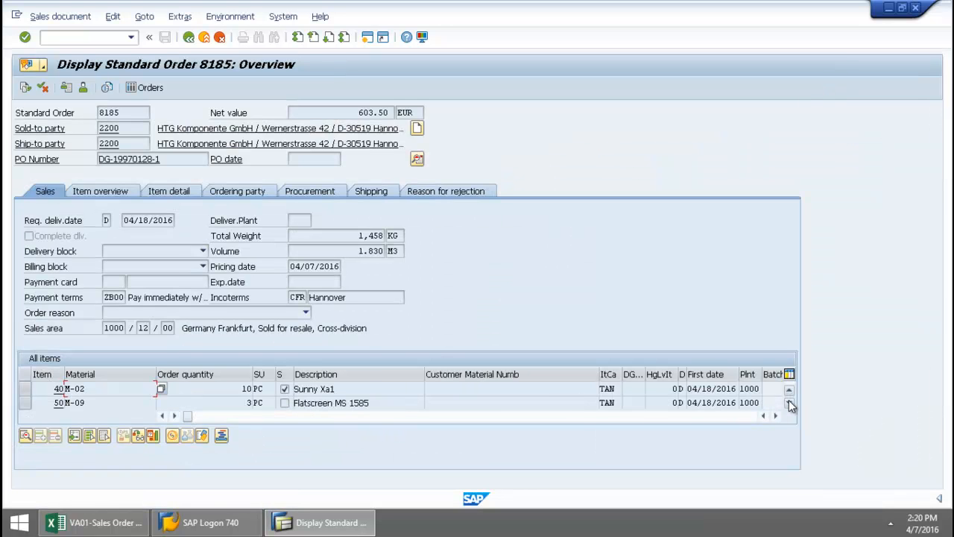
click(789, 388)
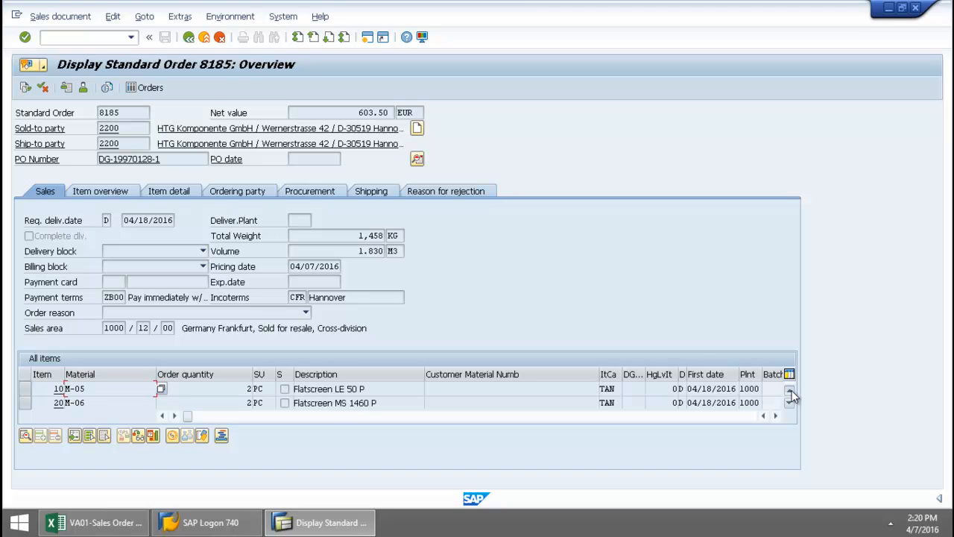
mouse_move(418, 159)
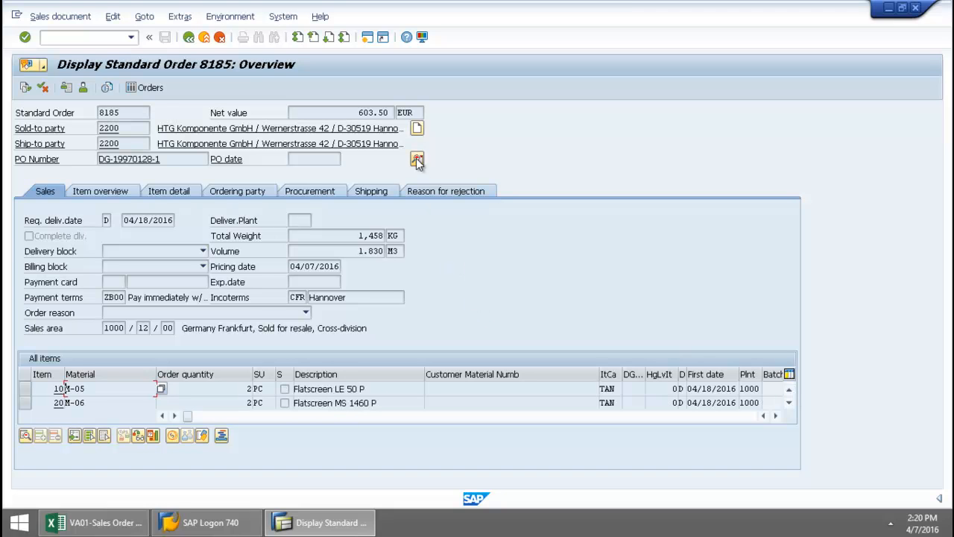
click(417, 158)
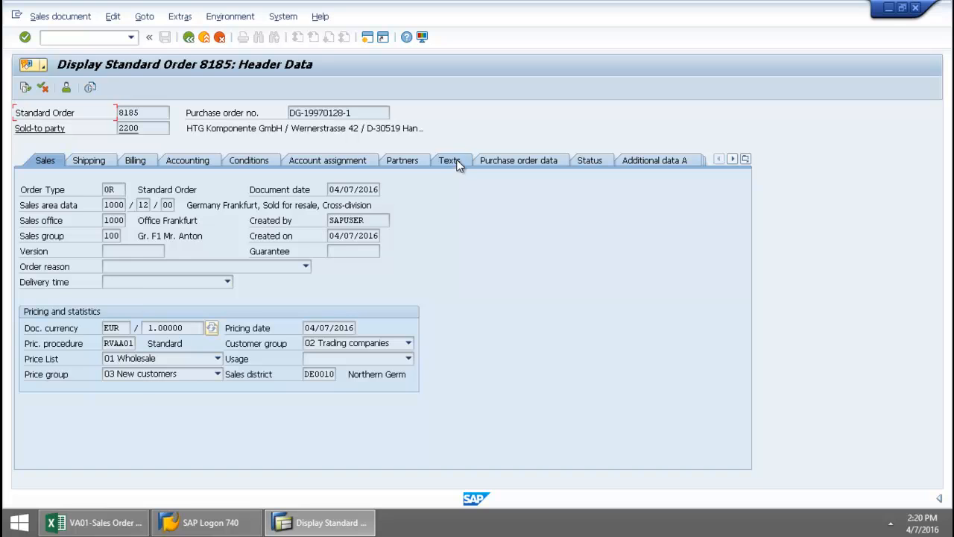
click(447, 159)
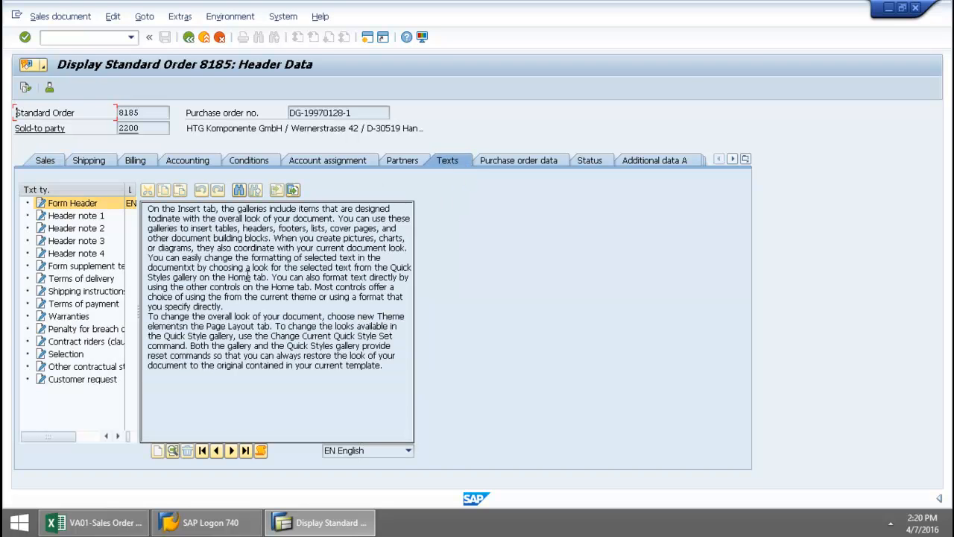
click(92, 522)
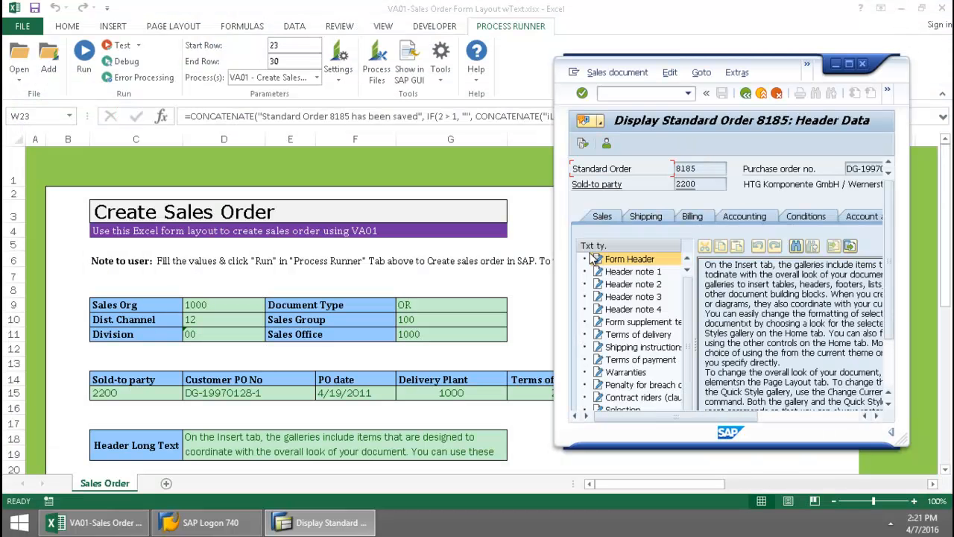
mouse_move(510, 292)
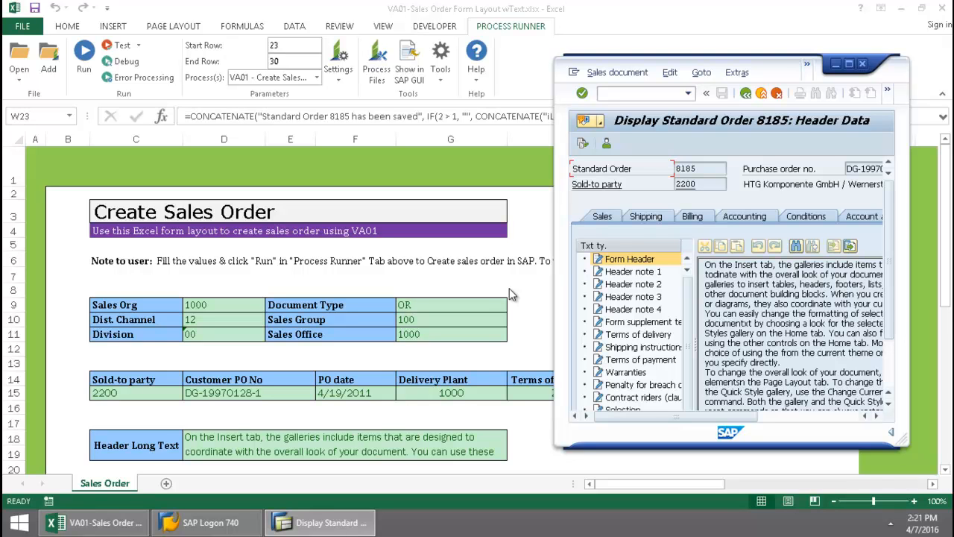